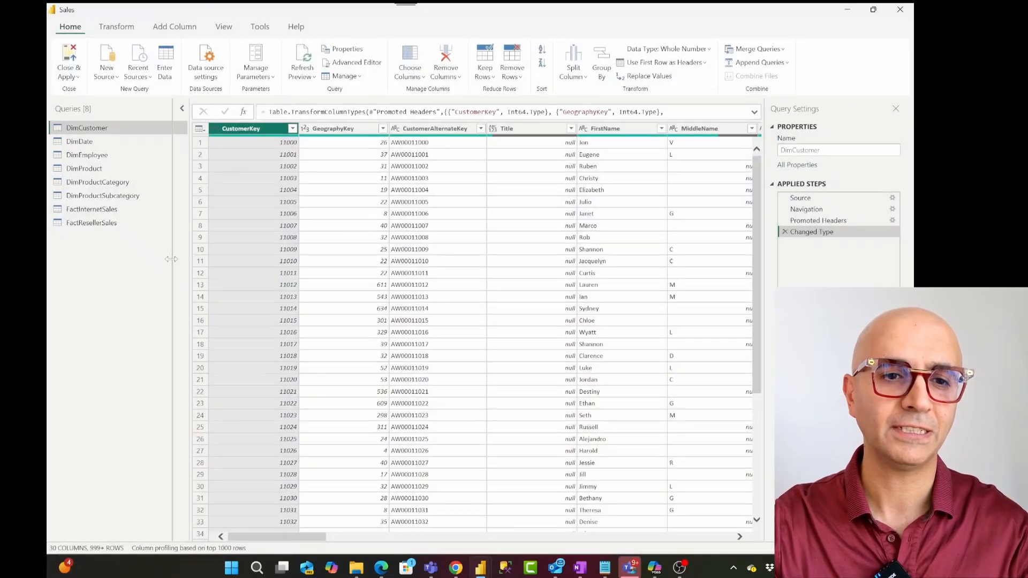
# Browse the Transform ribbon, then switch to the Add Column ribbon over DimCustomer
pyautogui.hscroll(3)
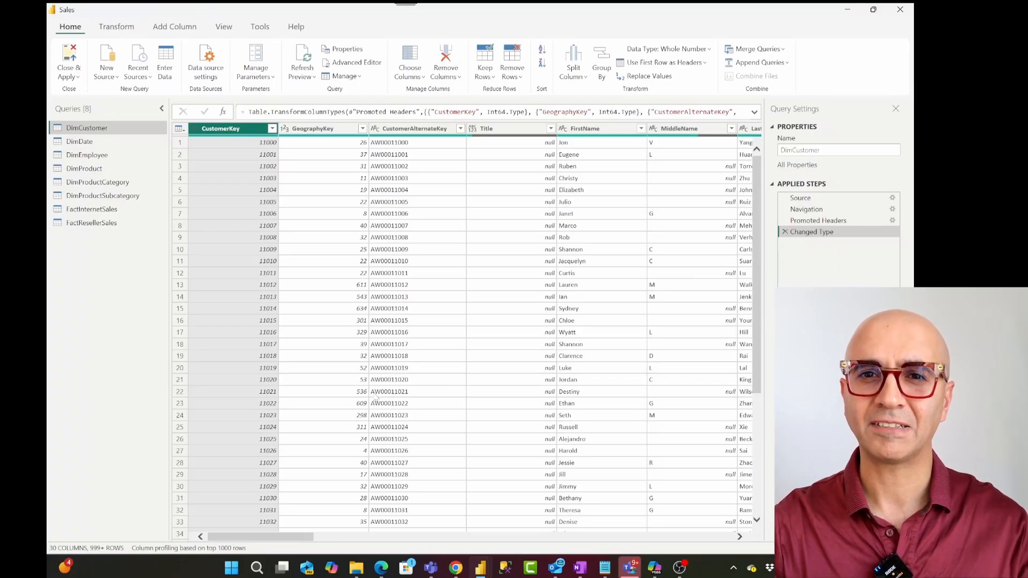
pyautogui.moveTo(491, 258)
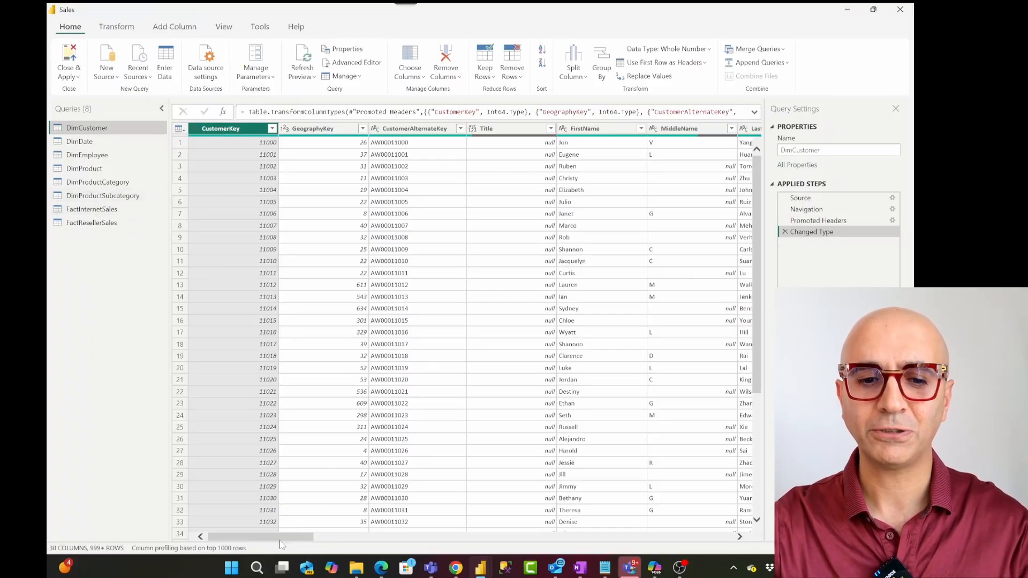
pyautogui.moveTo(138, 62)
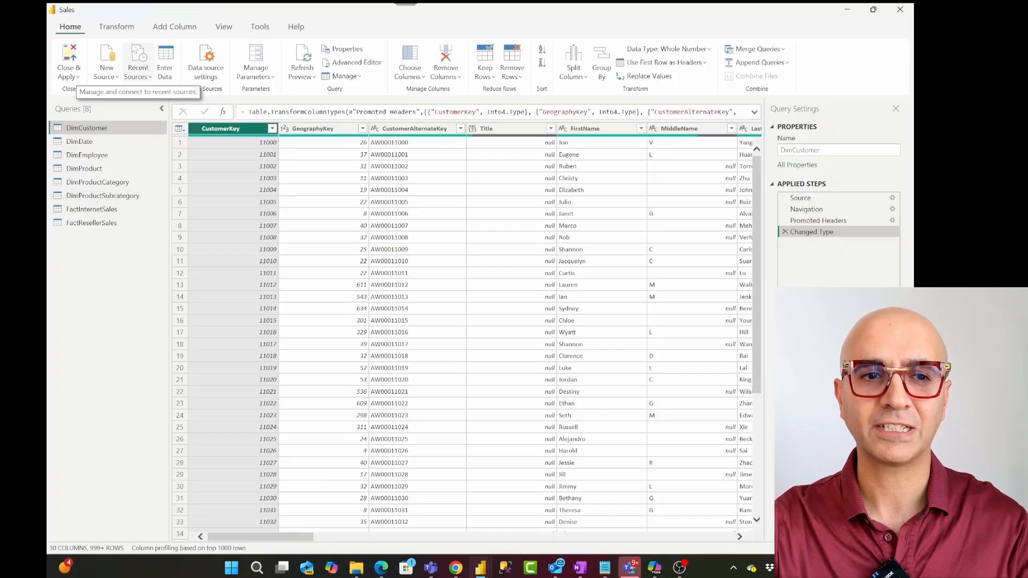
pyautogui.click(115, 26)
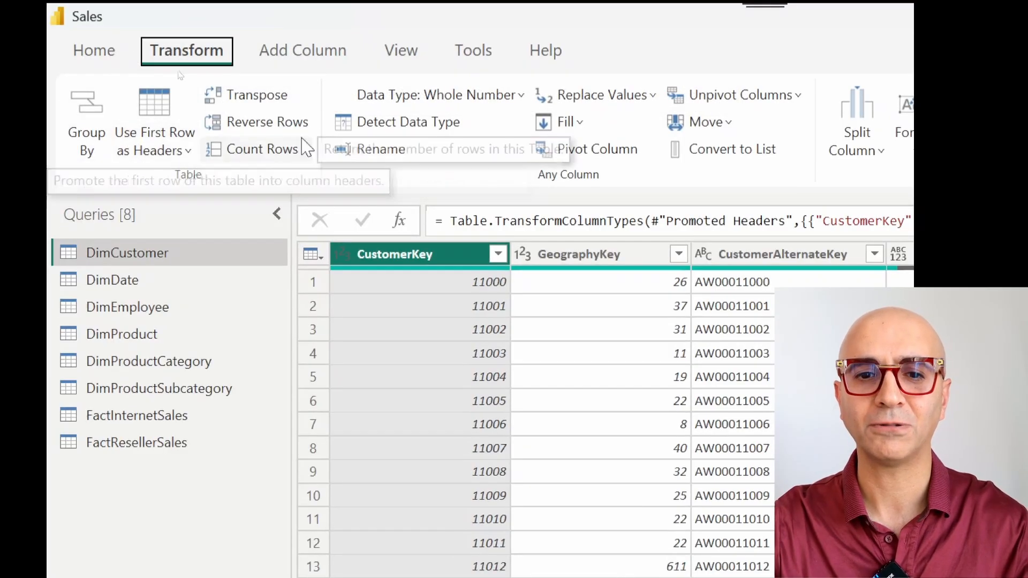
pyautogui.moveTo(257, 94)
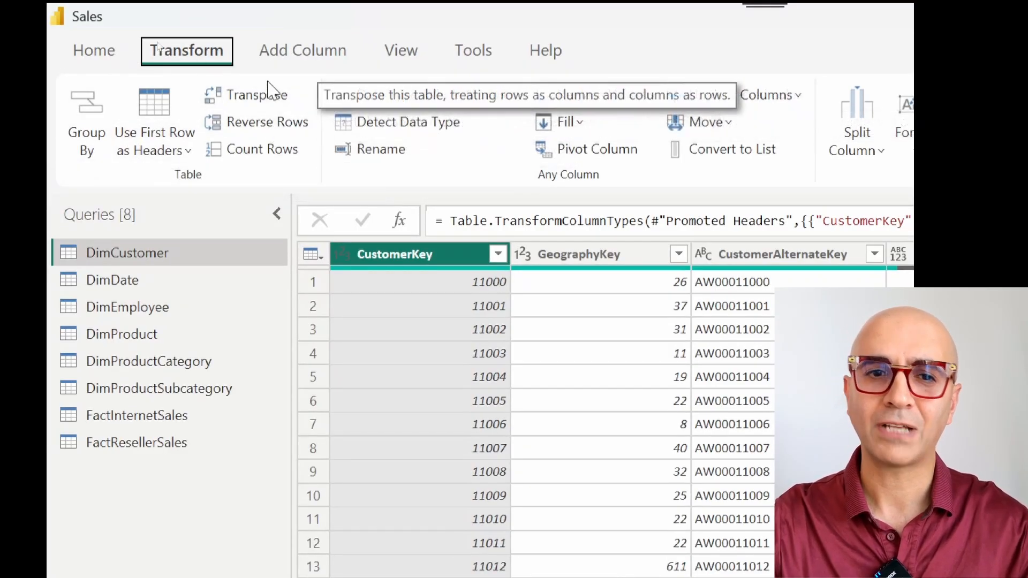
pyautogui.click(302, 51)
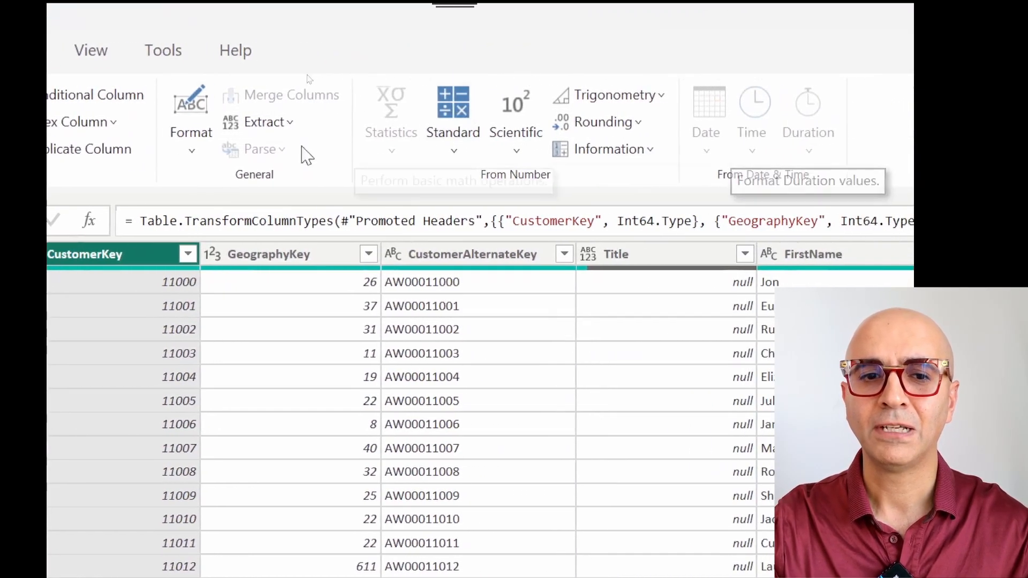
pyautogui.click(209, 51)
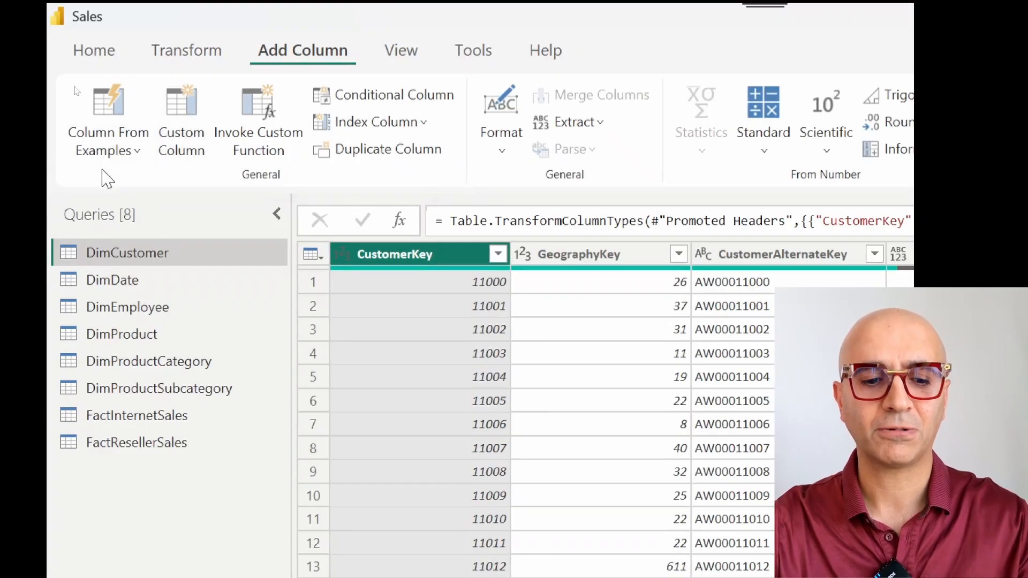
pyautogui.moveTo(99, 145)
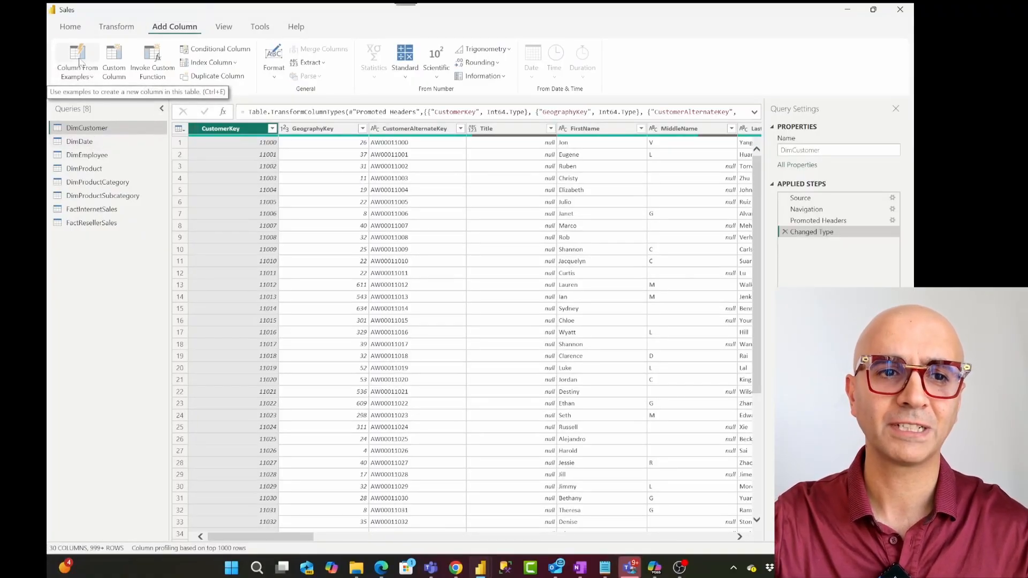
pyautogui.click(77, 59)
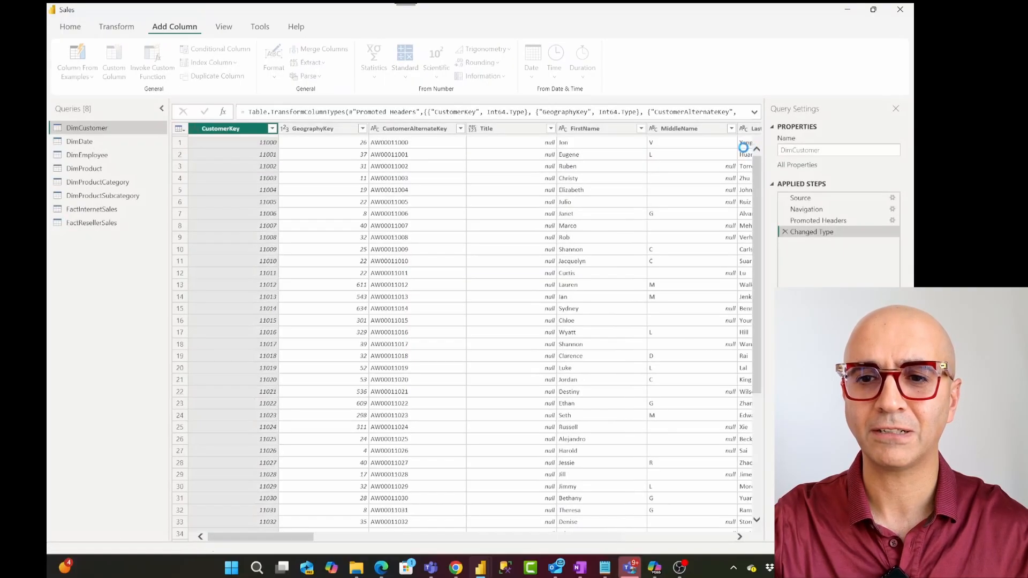
pyautogui.moveTo(77, 63)
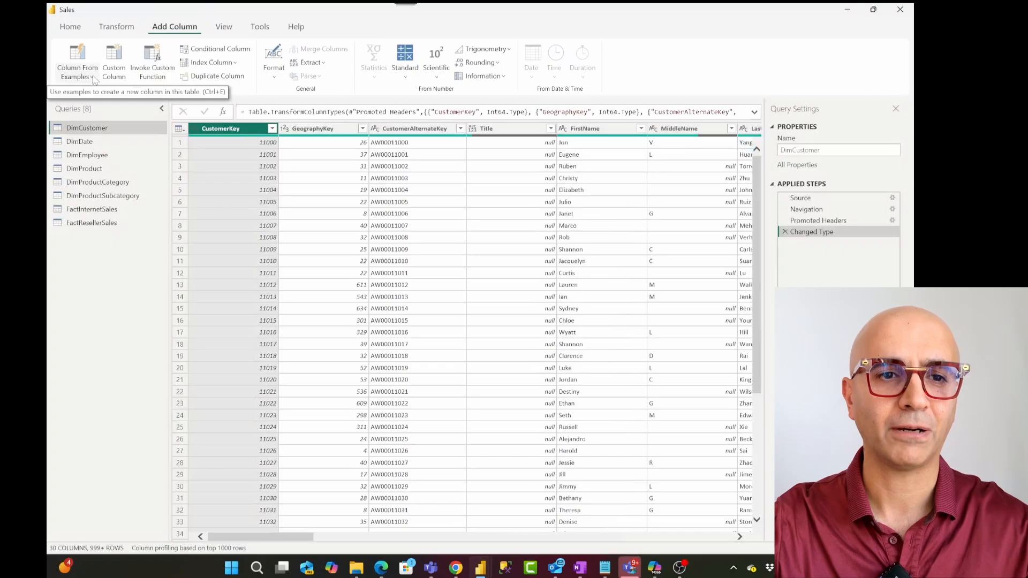
pyautogui.click(76, 62)
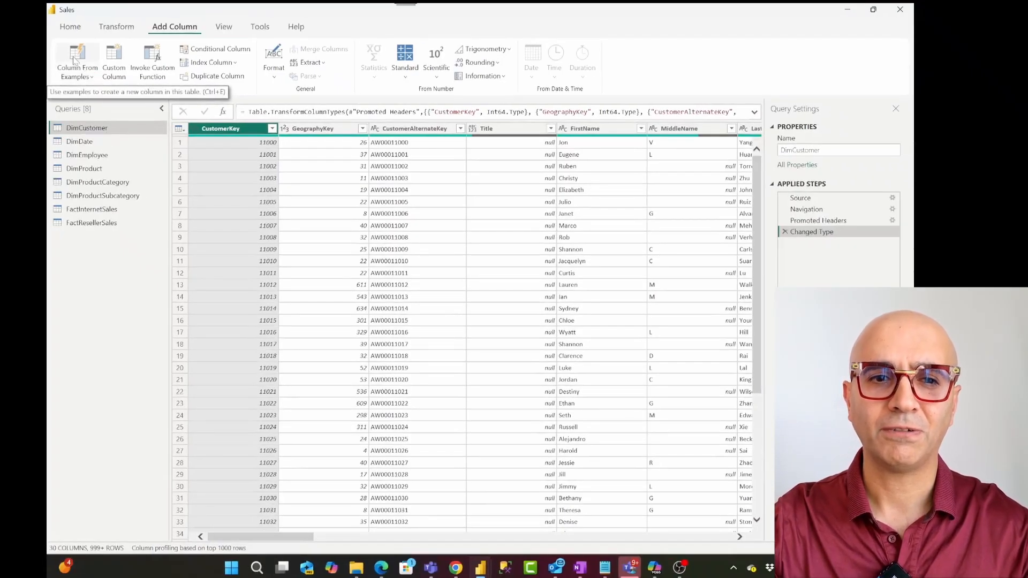
pyautogui.click(76, 59)
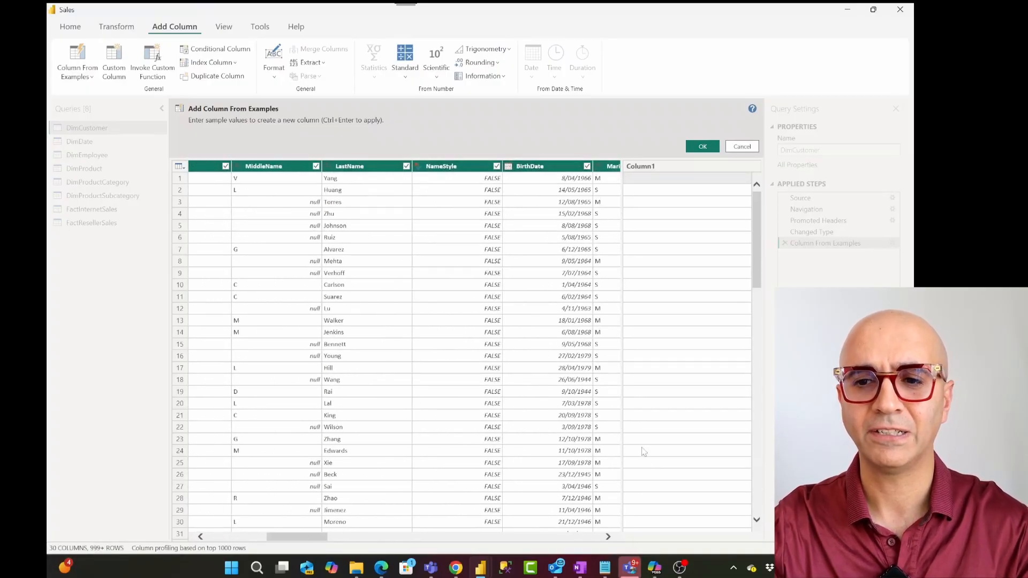
pyautogui.moveTo(649, 199)
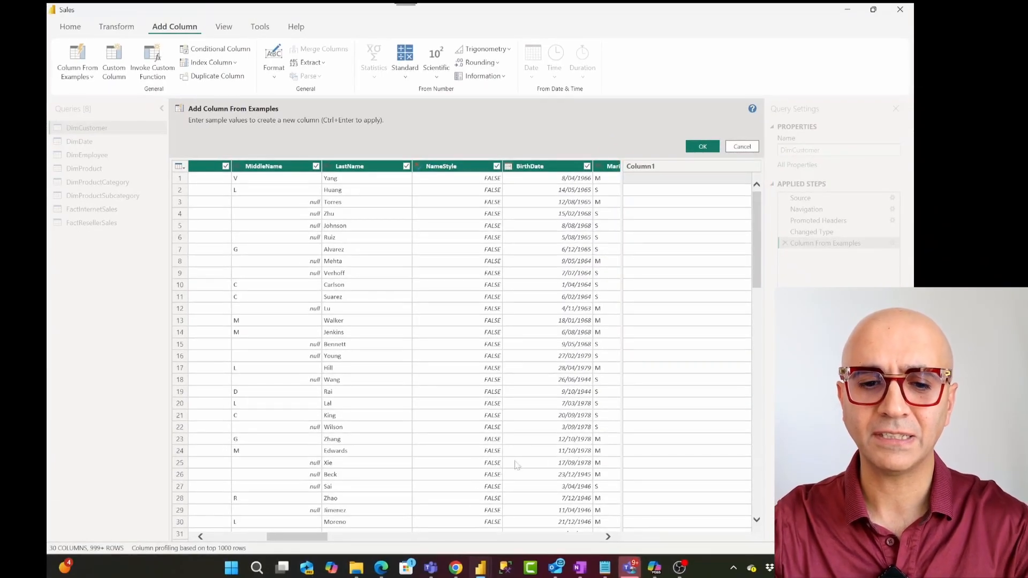
# Start Column From Examples and select the first cell of the empty Column1
pyautogui.hscroll(3)
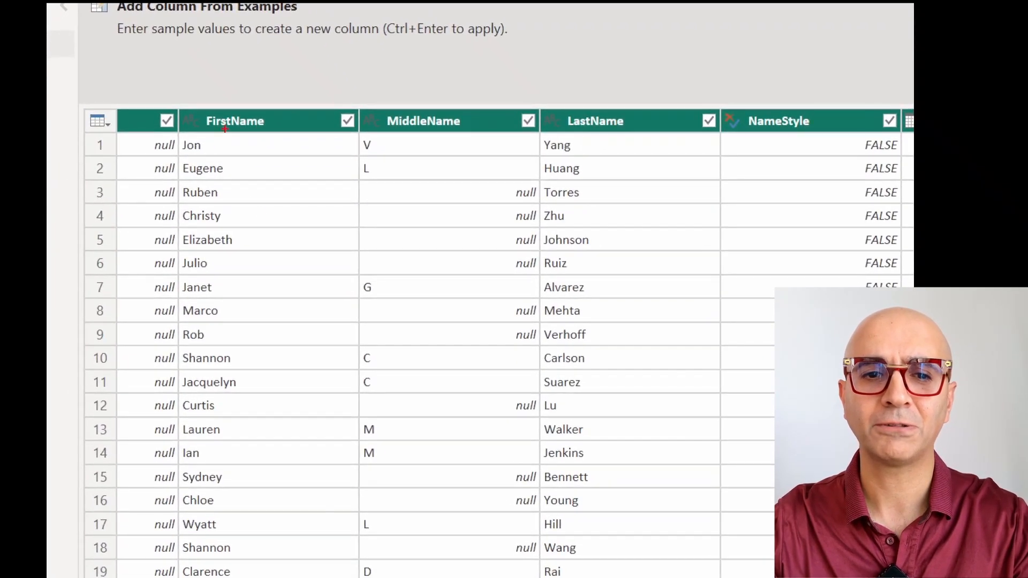
pyautogui.click(235, 121)
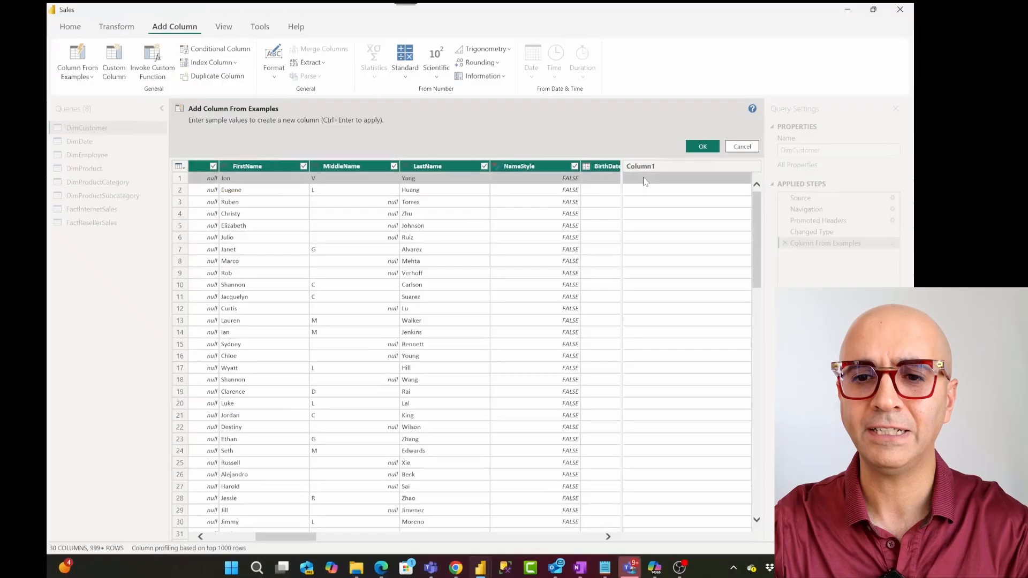
pyautogui.click(688, 178)
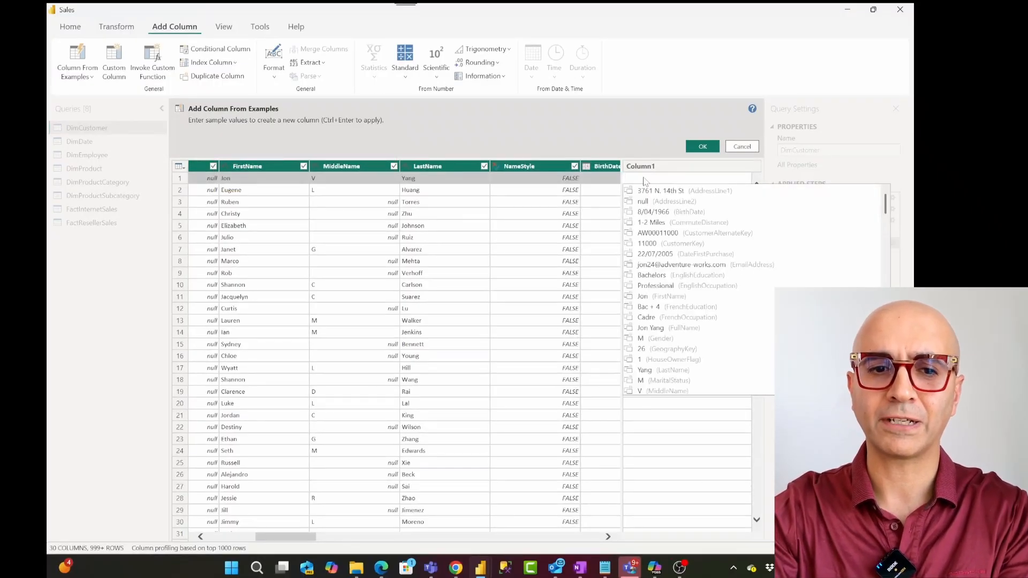
# Enter the sample name Jon Yang so the Merged column previews full names
pyautogui.write('Jon')
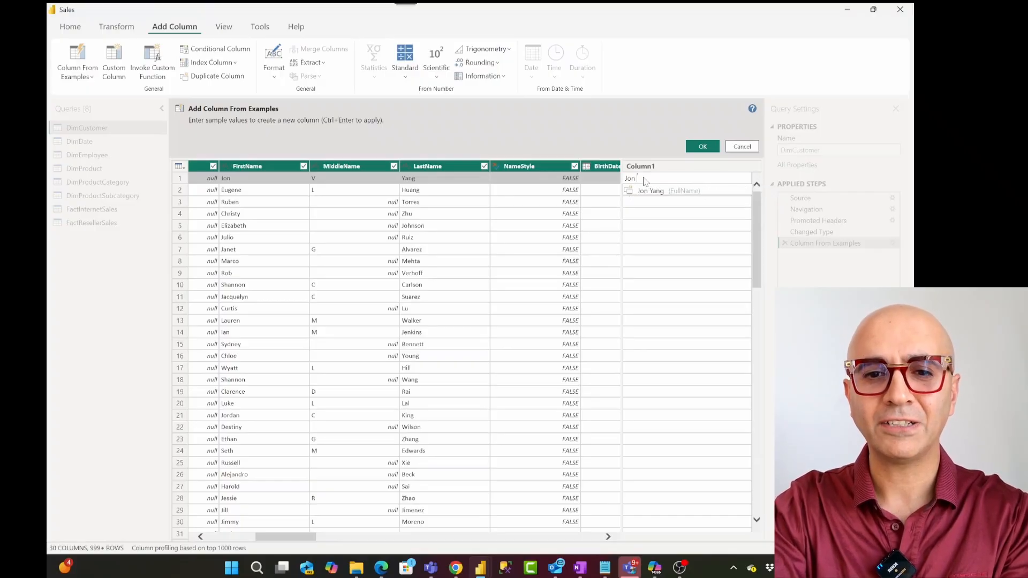
pyautogui.write('Yan')
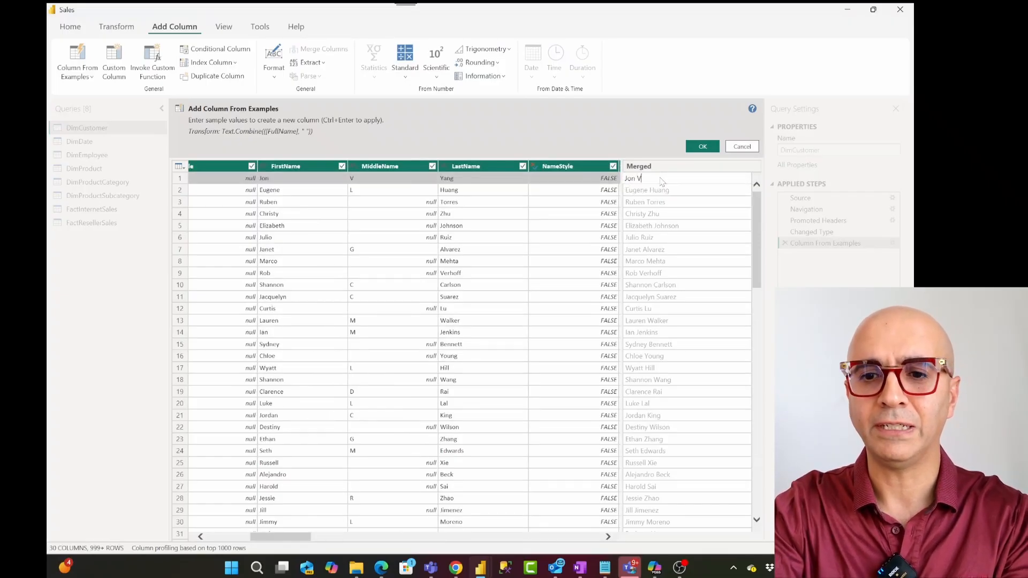
pyautogui.write('Yang')
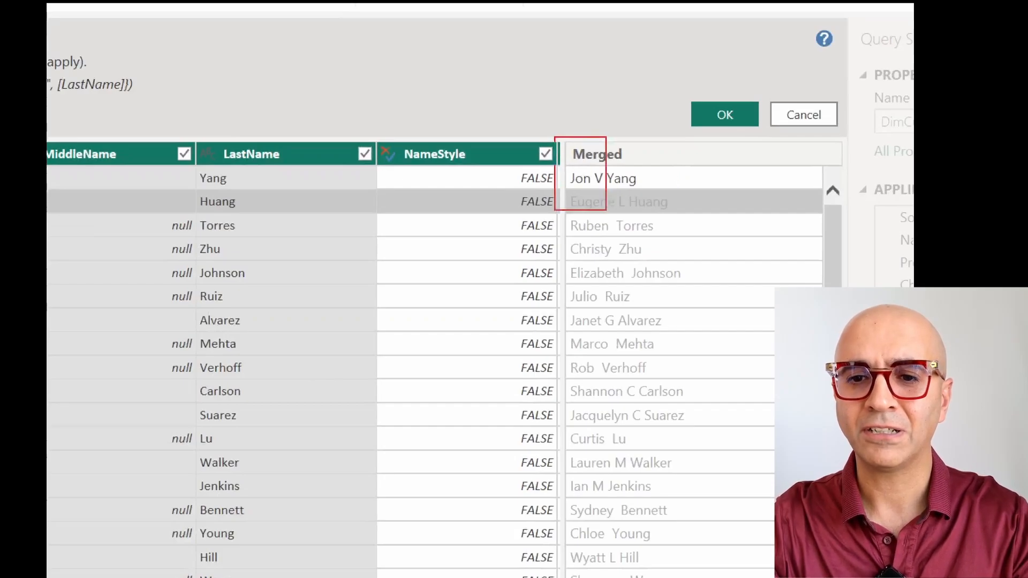
# Refine the example to Jon V Yang so Merged combines first, middle and last names
pyautogui.click(596, 153)
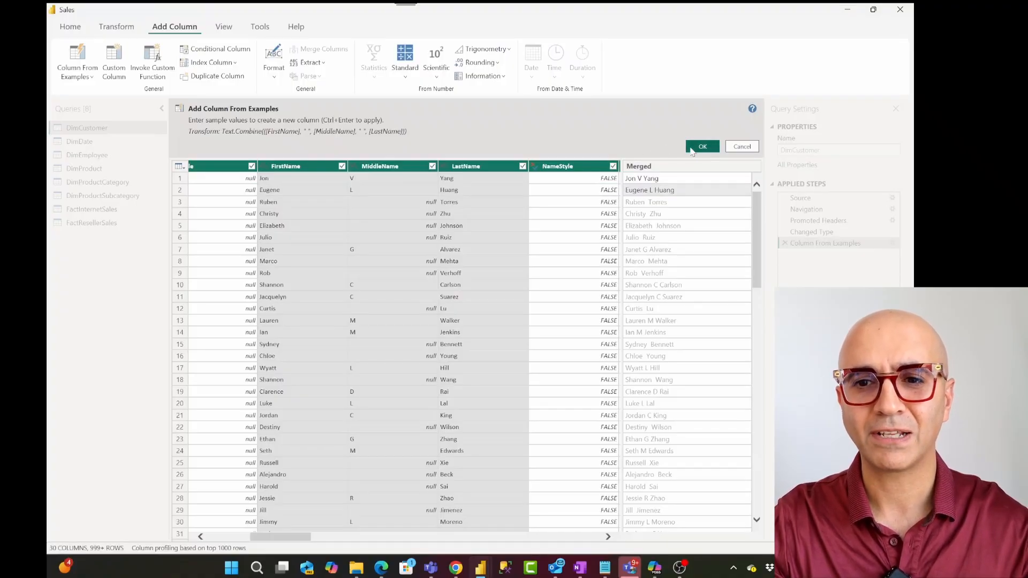
# Confirm the Merged column of full names with middle initials into DimCustomer
pyautogui.click(702, 147)
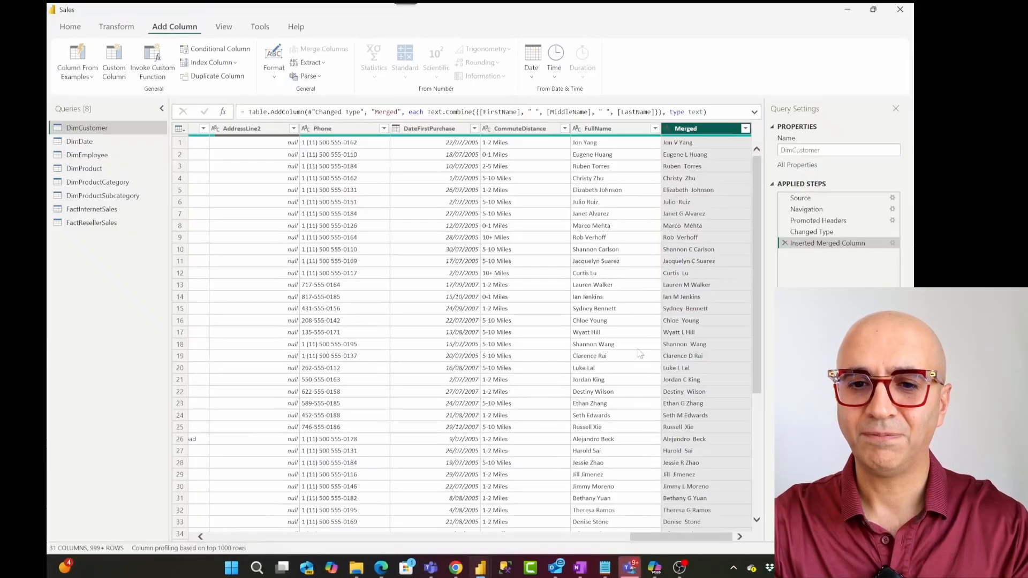
pyautogui.moveTo(560, 291)
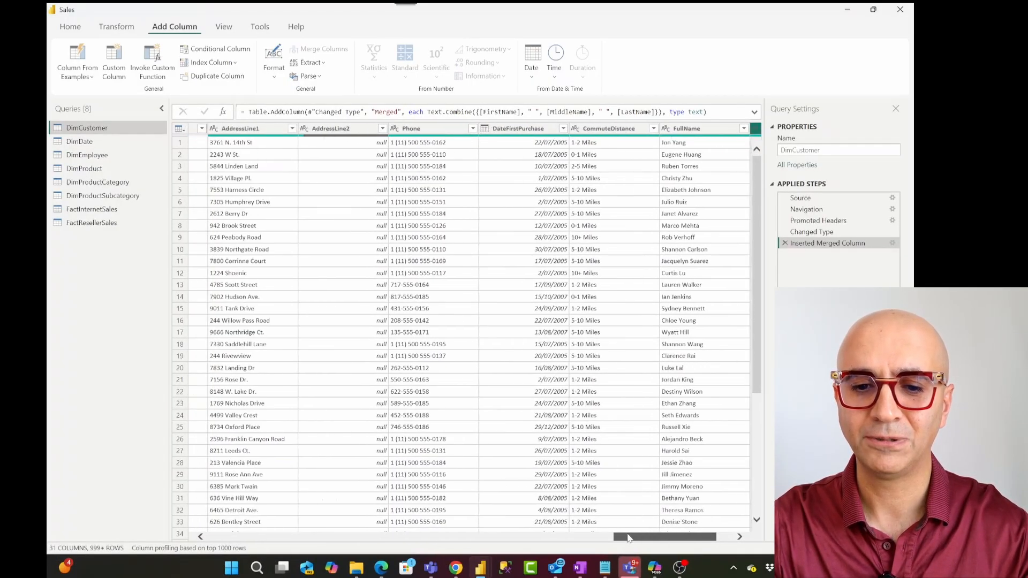
pyautogui.hscroll(3)
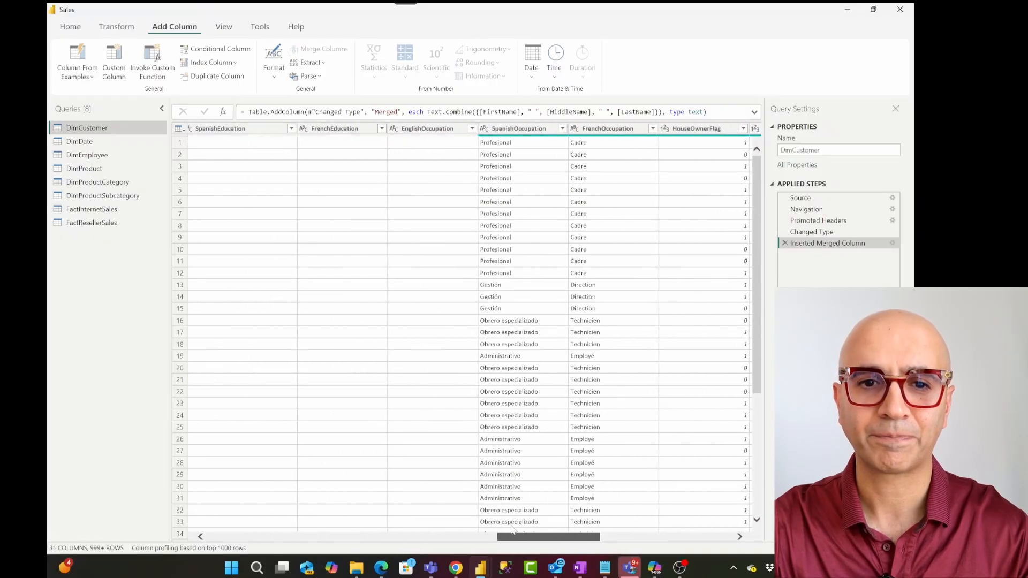
pyautogui.hscroll(-3)
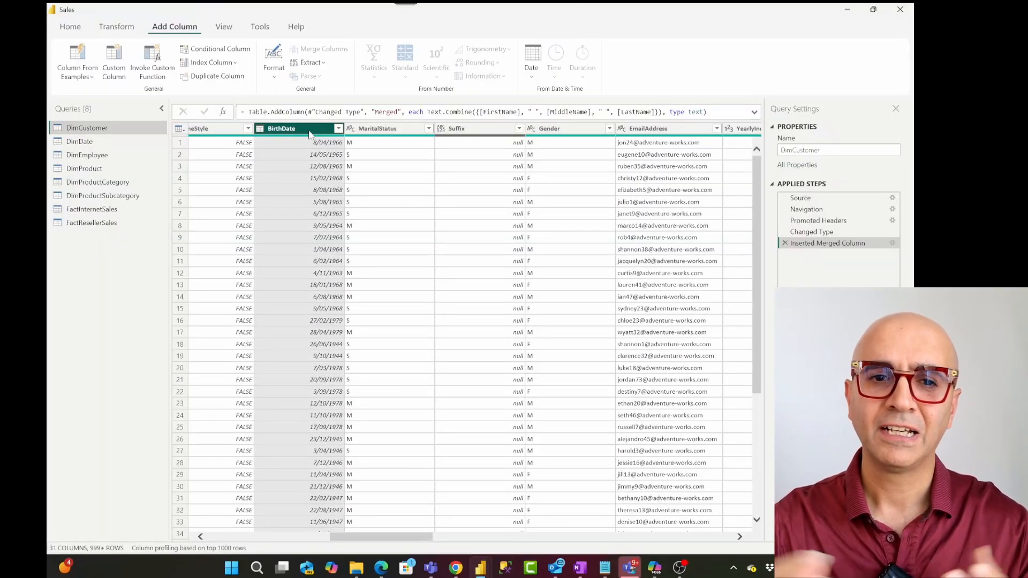
pyautogui.moveTo(77, 58)
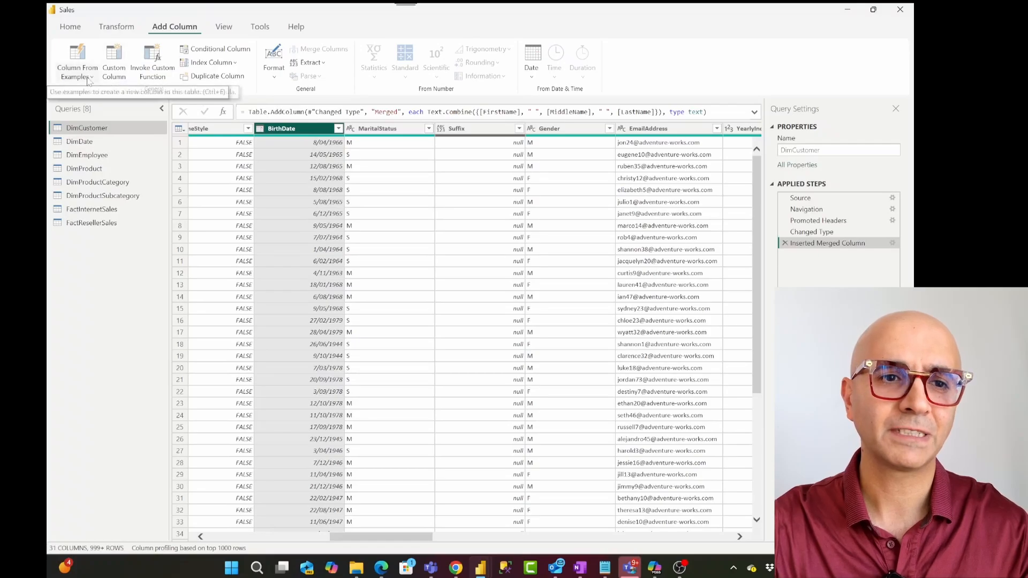
# Build a column from BirthDate by example, choosing Friday as its Day of Week Name
pyautogui.click(77, 62)
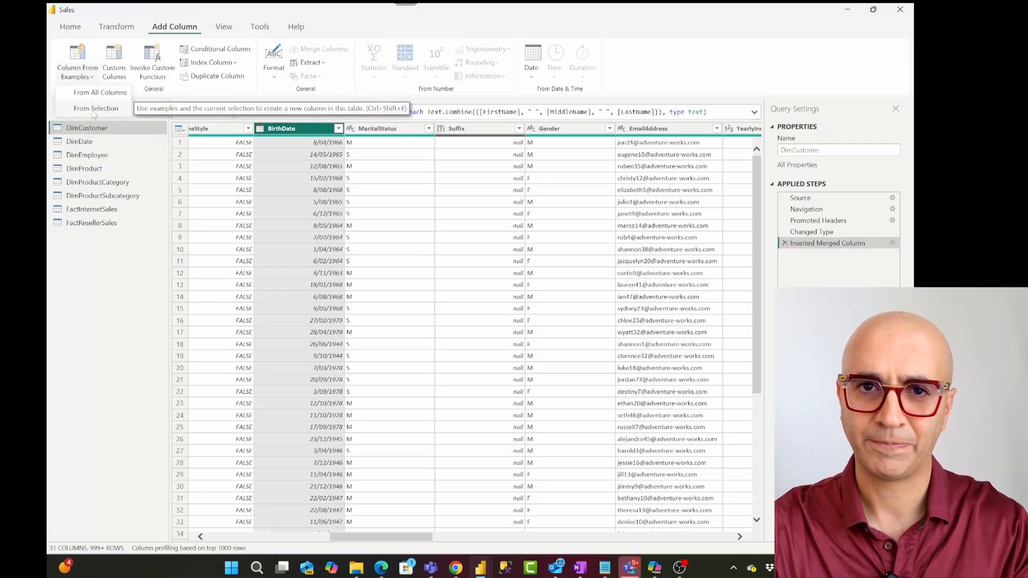
pyautogui.click(95, 108)
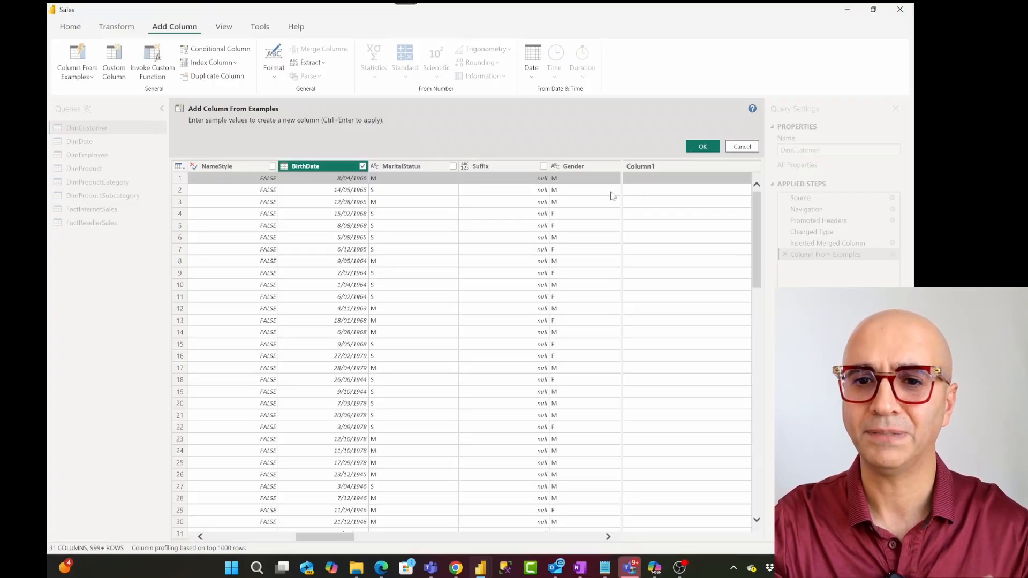
pyautogui.moveTo(634, 183)
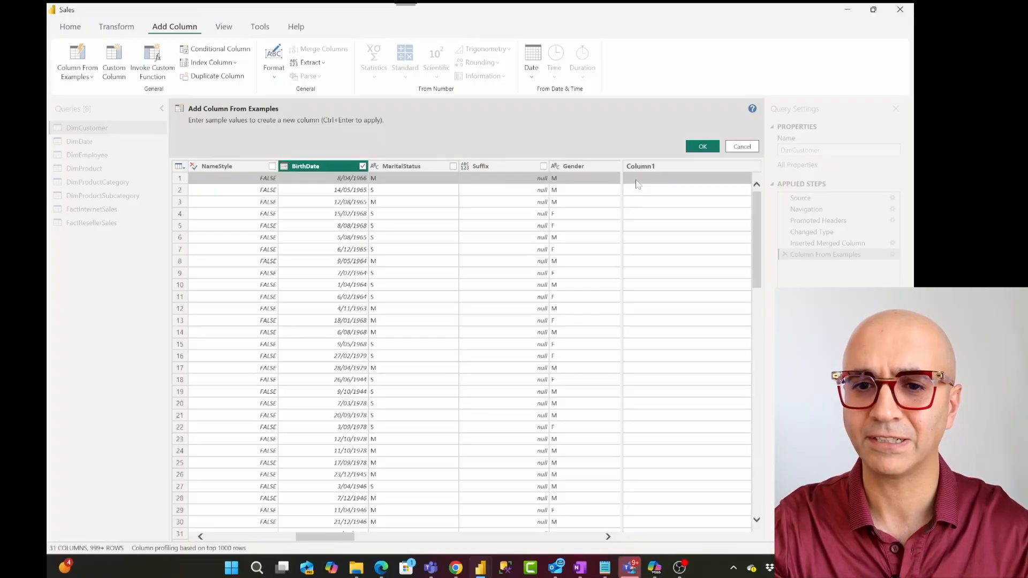
pyautogui.click(689, 177)
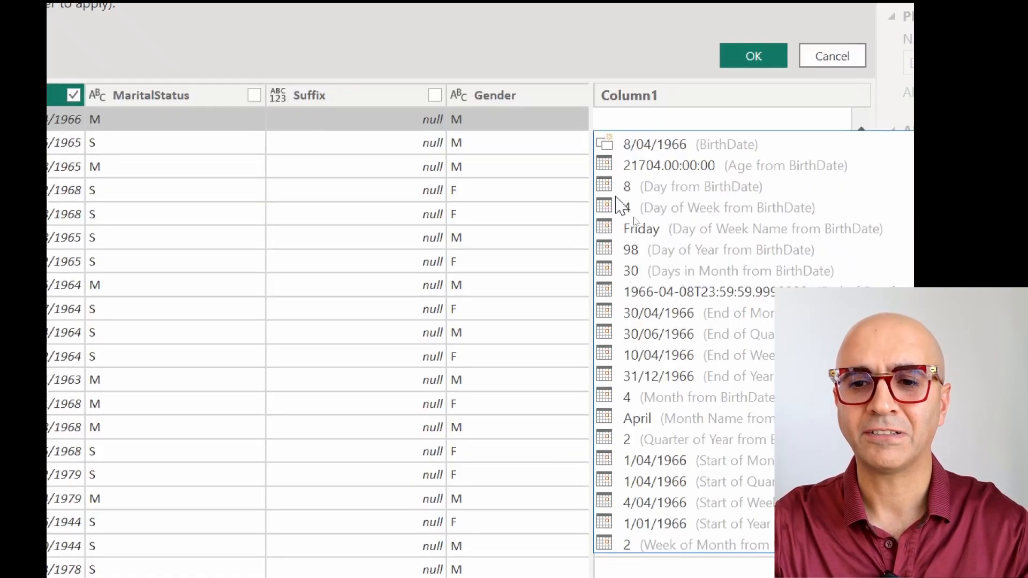
pyautogui.moveTo(639, 248)
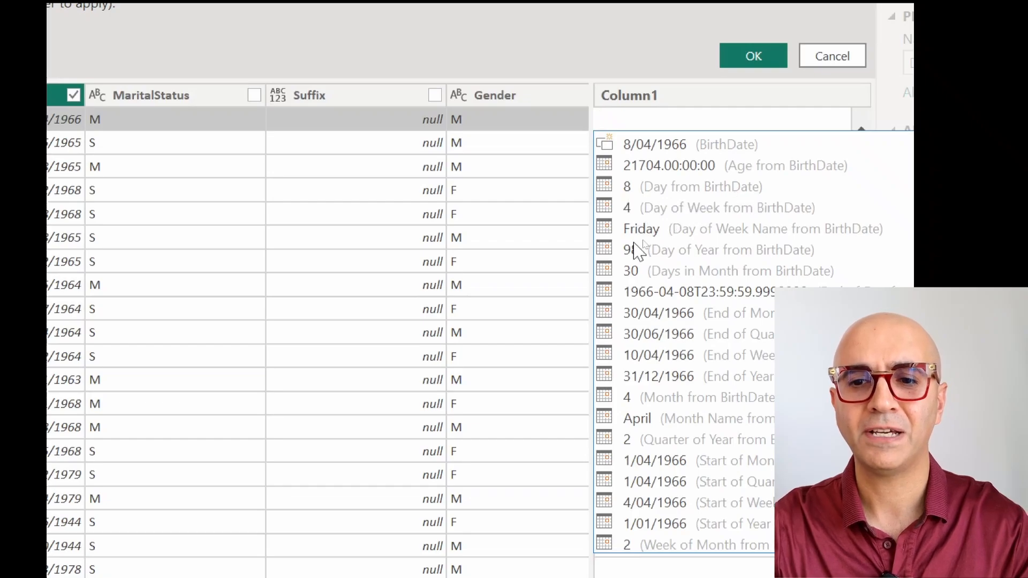
pyautogui.moveTo(656, 399)
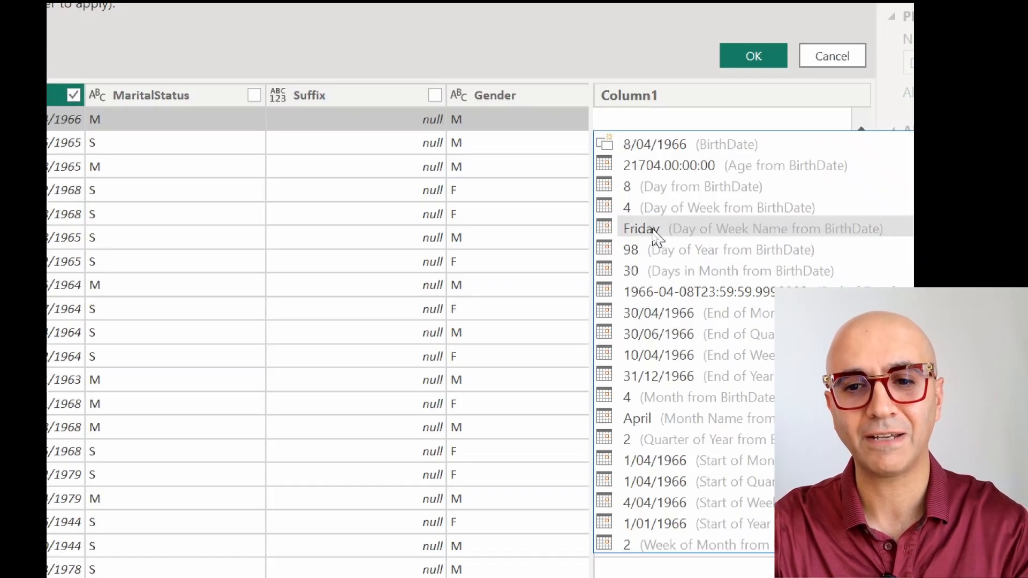
pyautogui.click(641, 229)
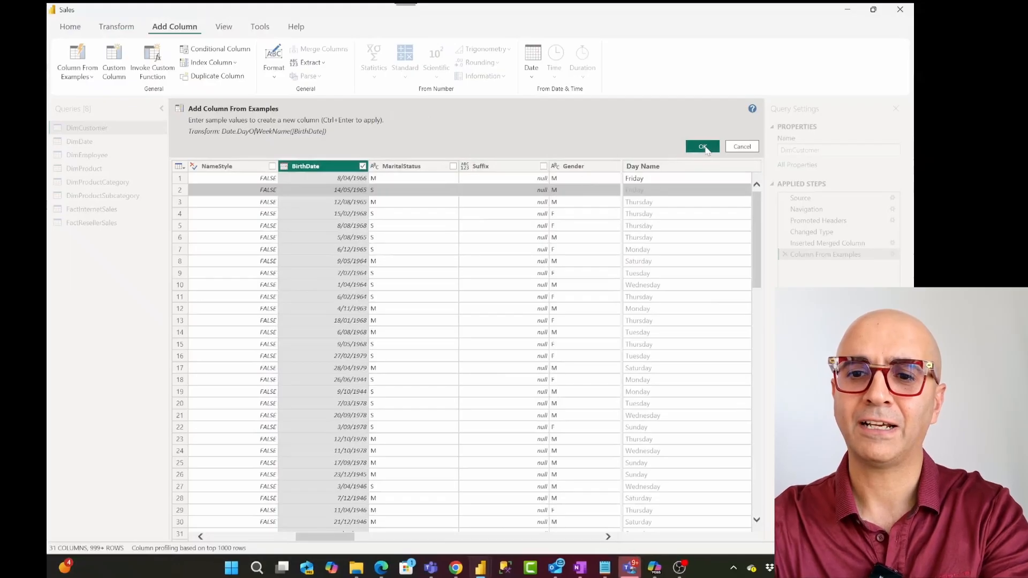
# Commit the Day Name column to DimCustomer and move right toward FullName
pyautogui.click(701, 147)
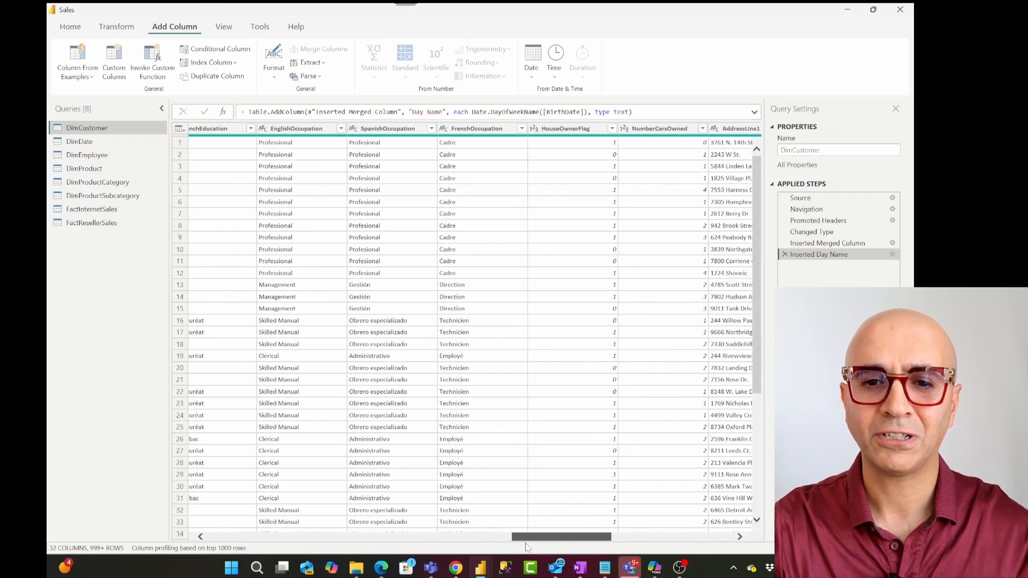
pyautogui.hscroll(3)
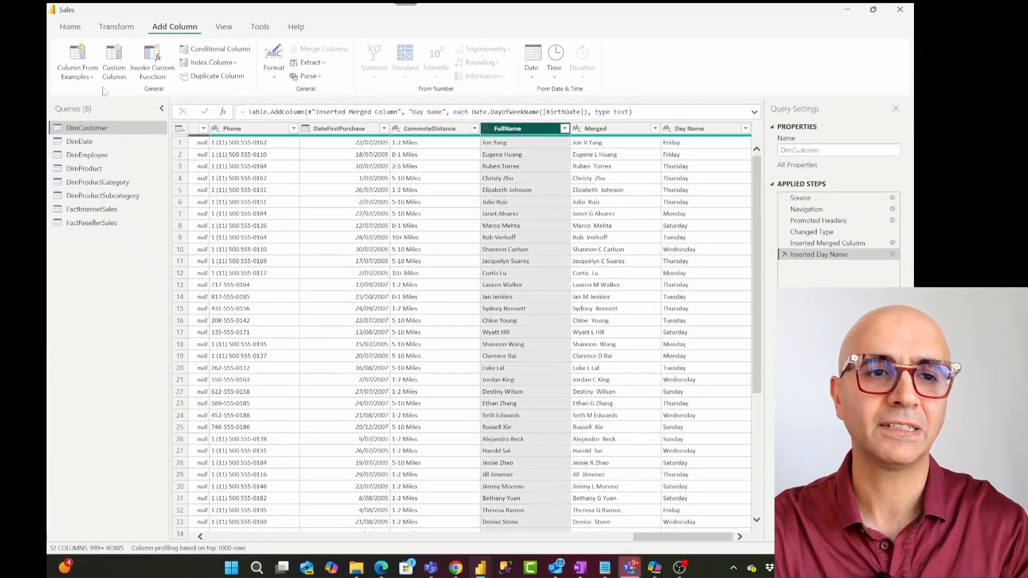
pyautogui.moveTo(77, 62)
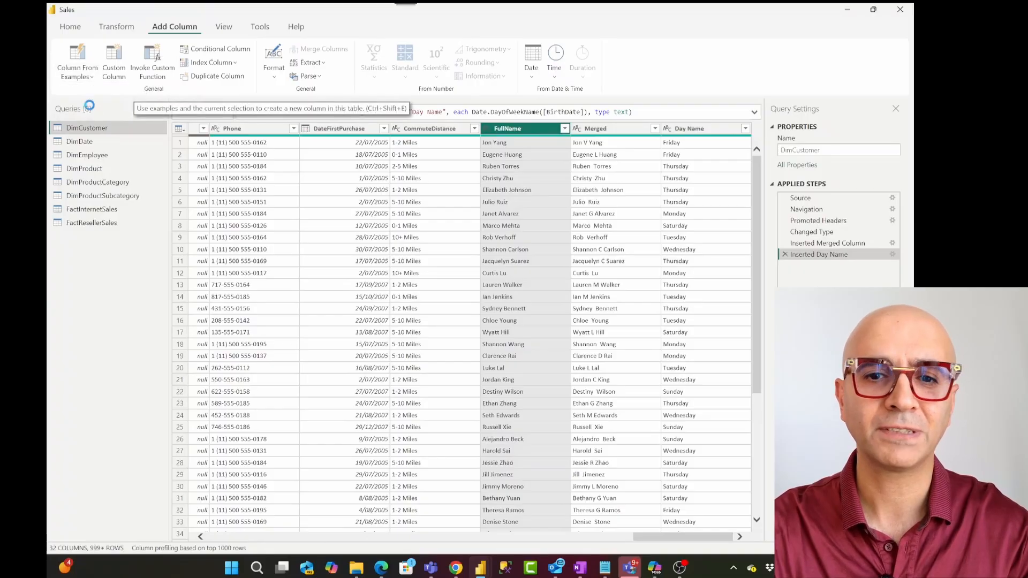
# Build a column from FullName by example with samples Jon and Eug for first three letters
pyautogui.click(76, 62)
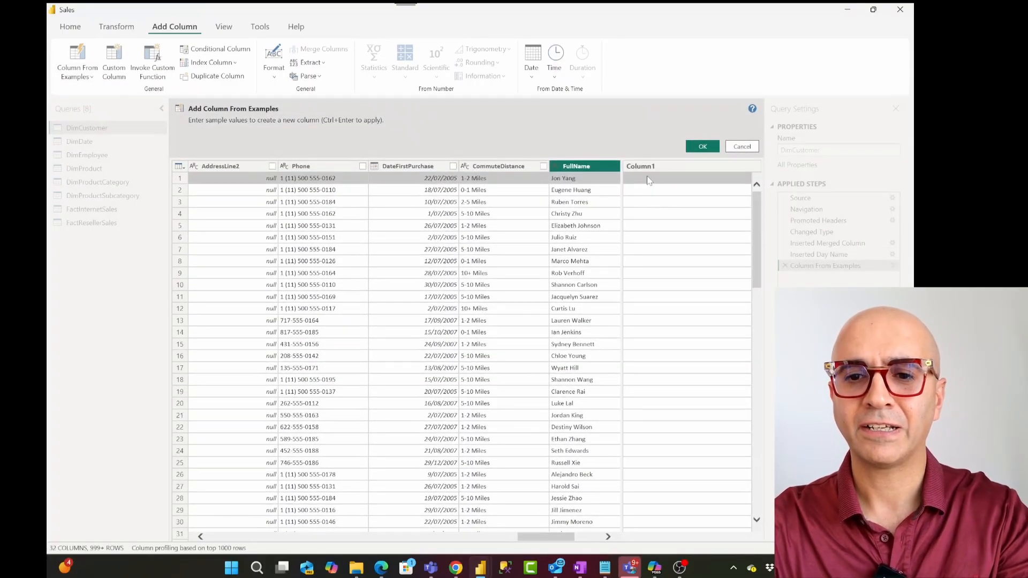
pyautogui.write('Jon')
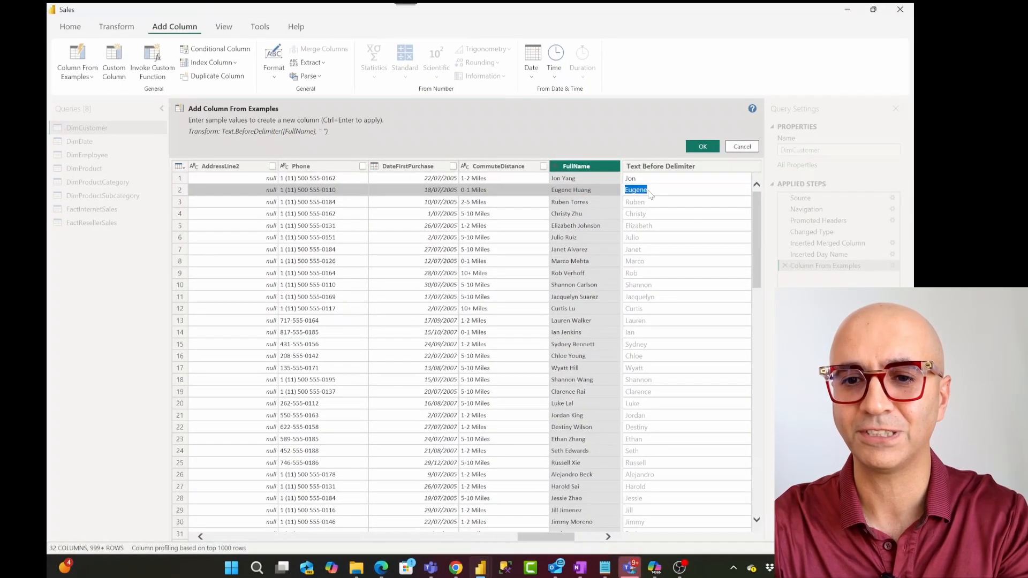
pyautogui.write('Eug')
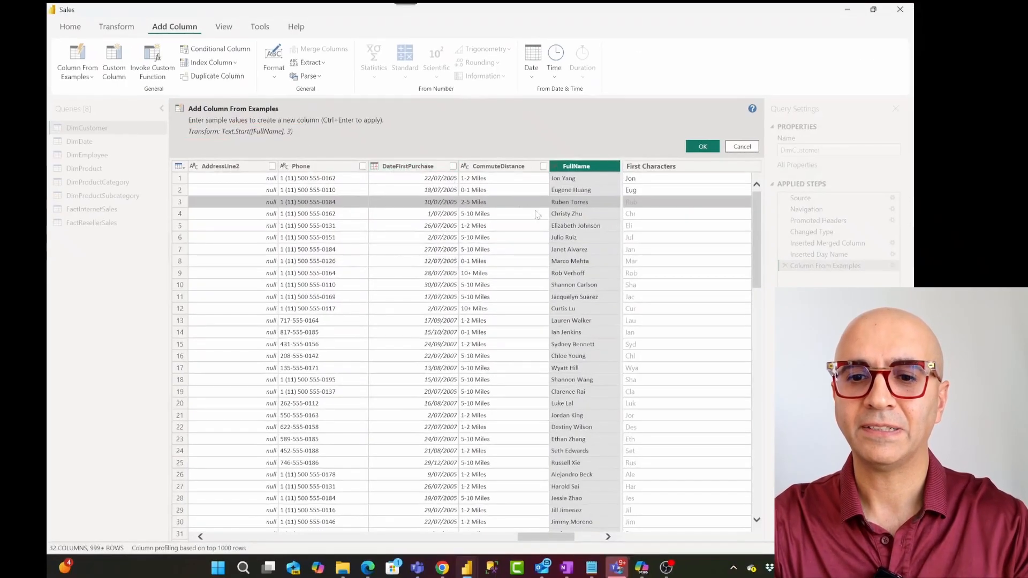
# Commit the First Characters column, then list the Extract options for FullName
pyautogui.click(701, 145)
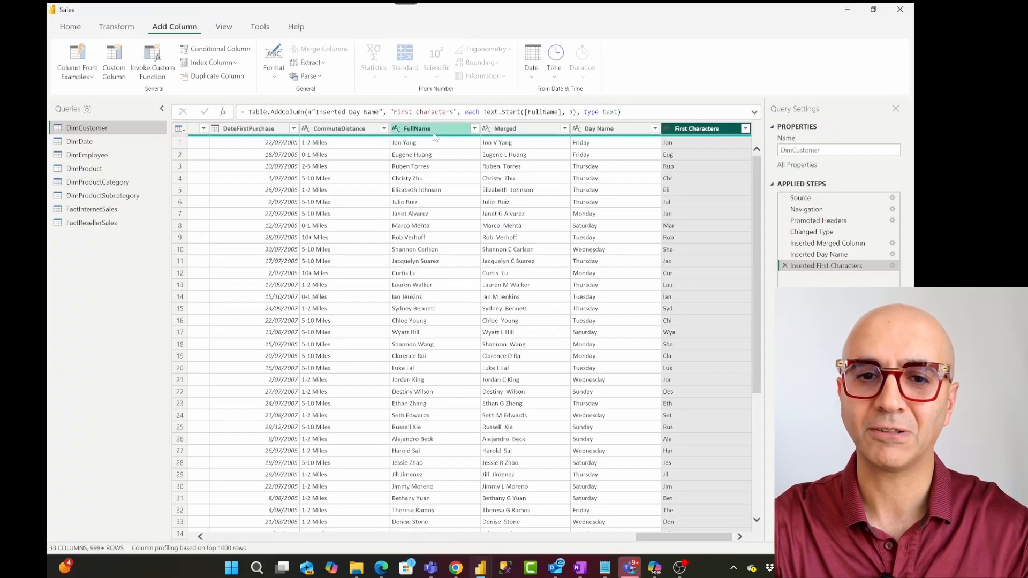
pyautogui.click(417, 127)
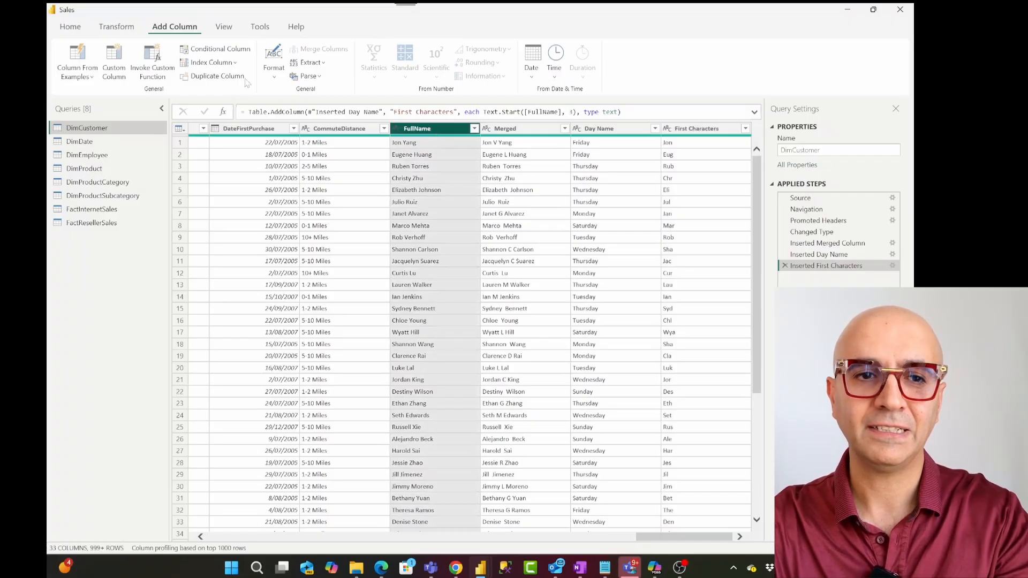
pyautogui.moveTo(308, 62)
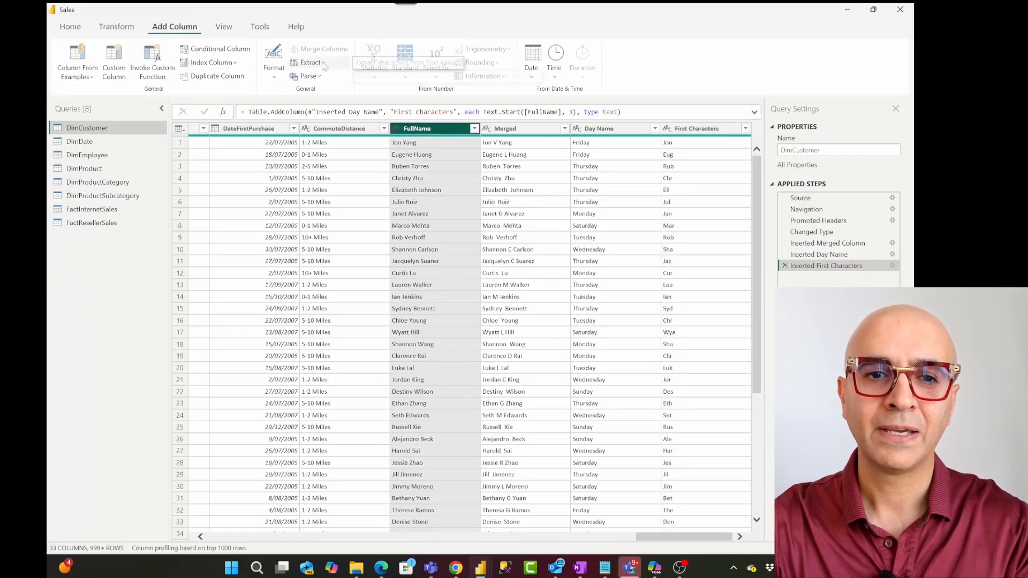
pyautogui.click(311, 62)
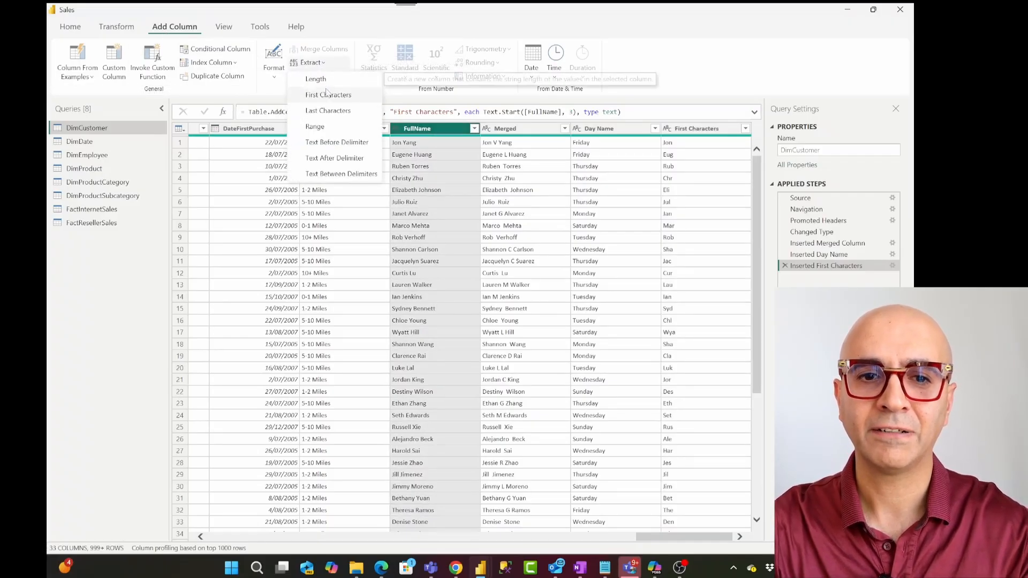